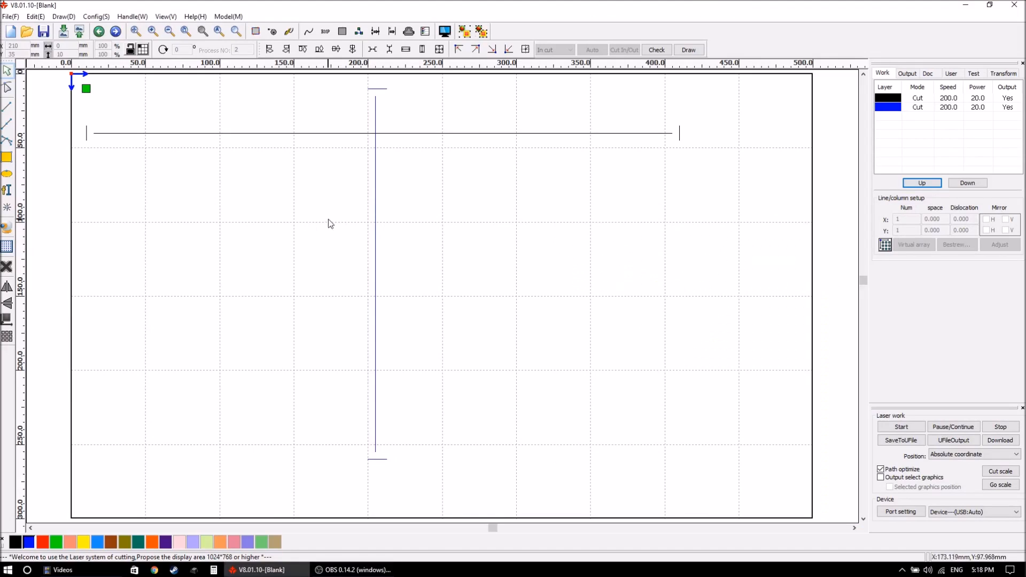
mouse_move(119, 147)
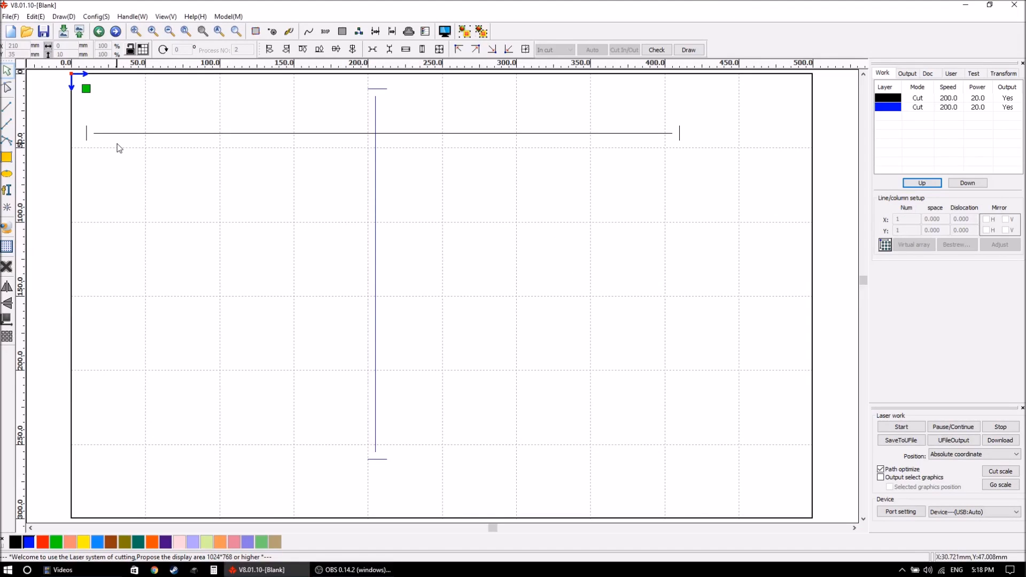
mouse_move(89, 142)
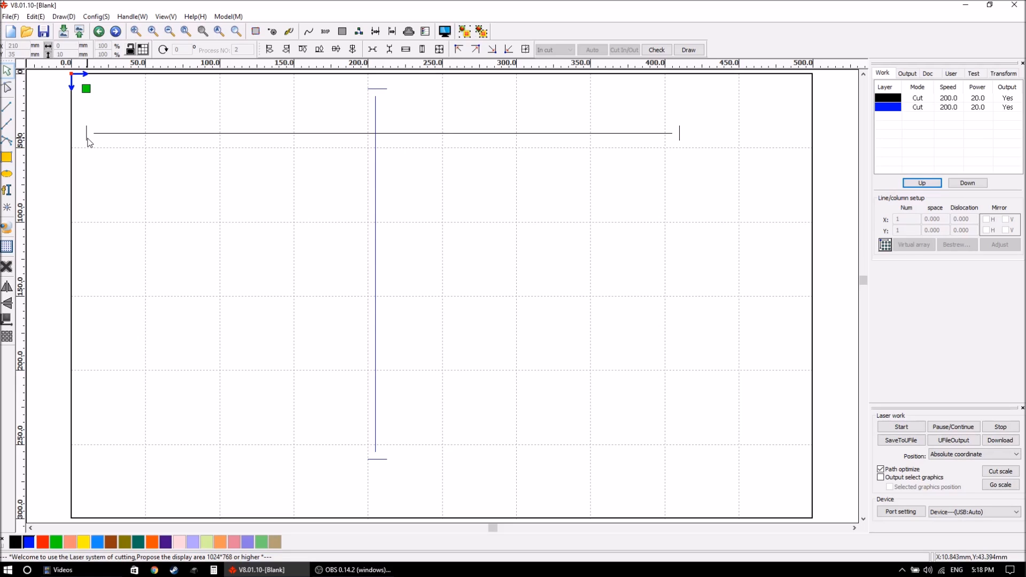
mouse_move(692, 132)
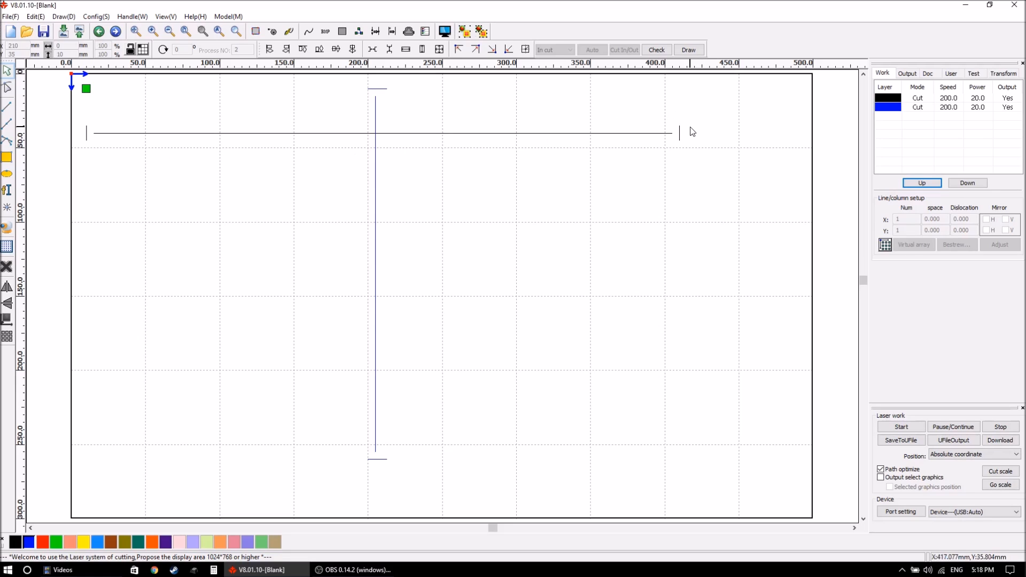
mouse_move(691, 141)
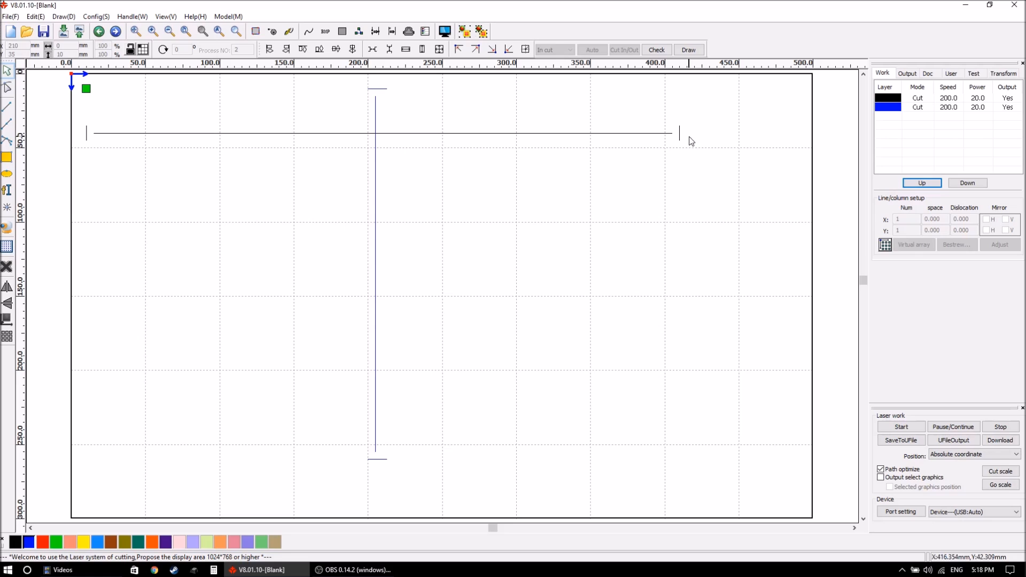
mouse_move(109, 136)
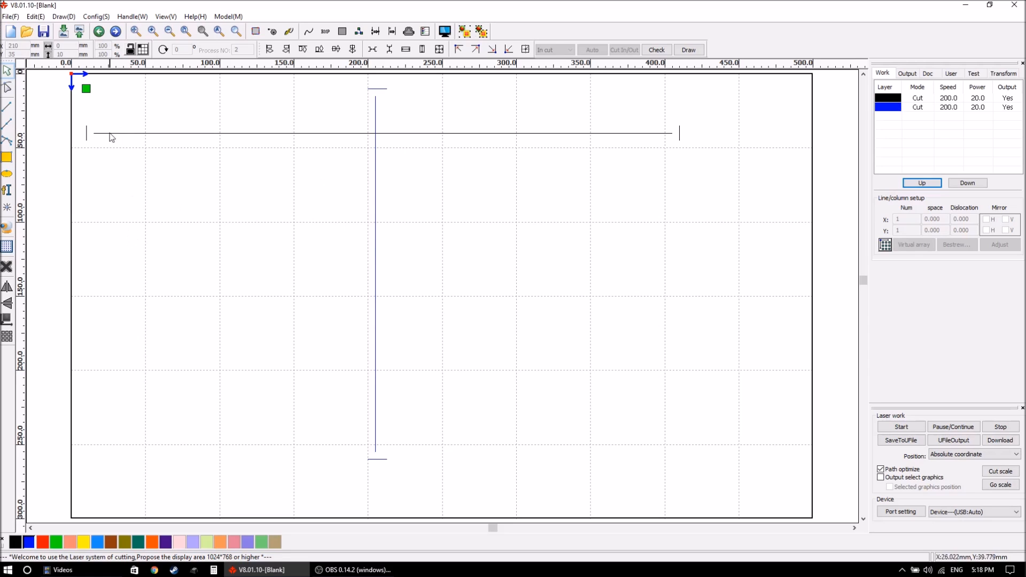
mouse_move(99, 140)
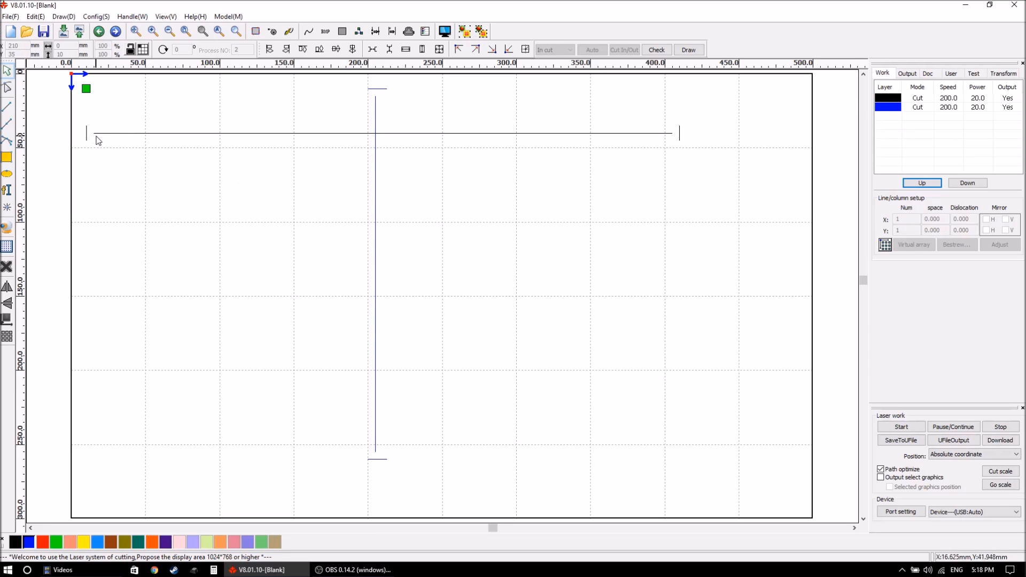
mouse_move(664, 134)
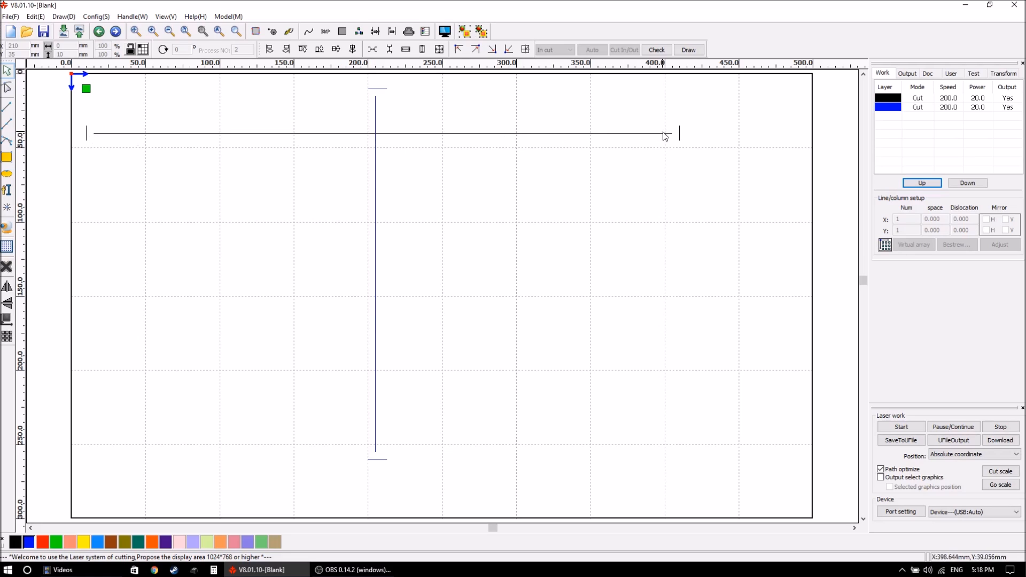
mouse_move(669, 140)
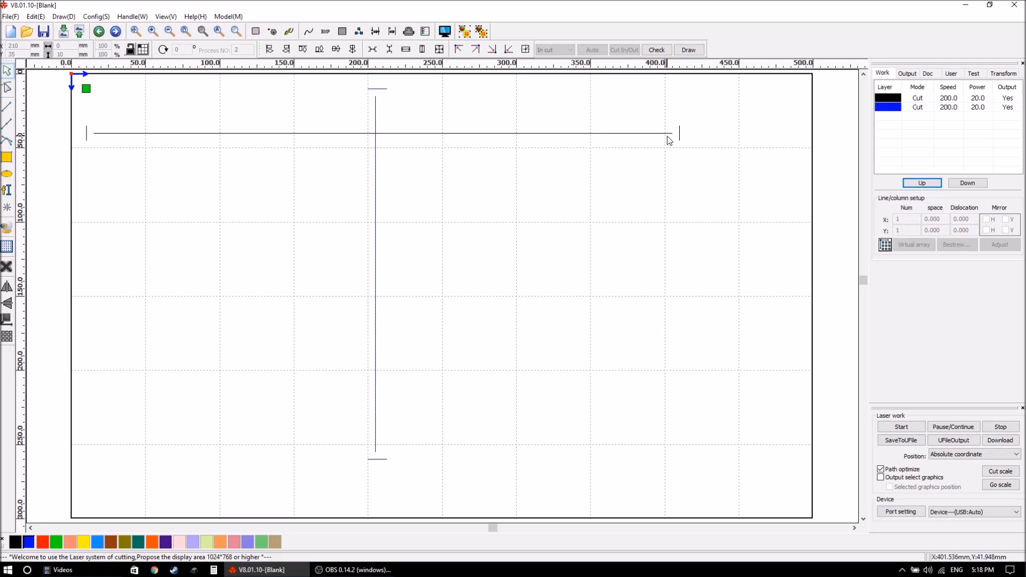
mouse_move(686, 135)
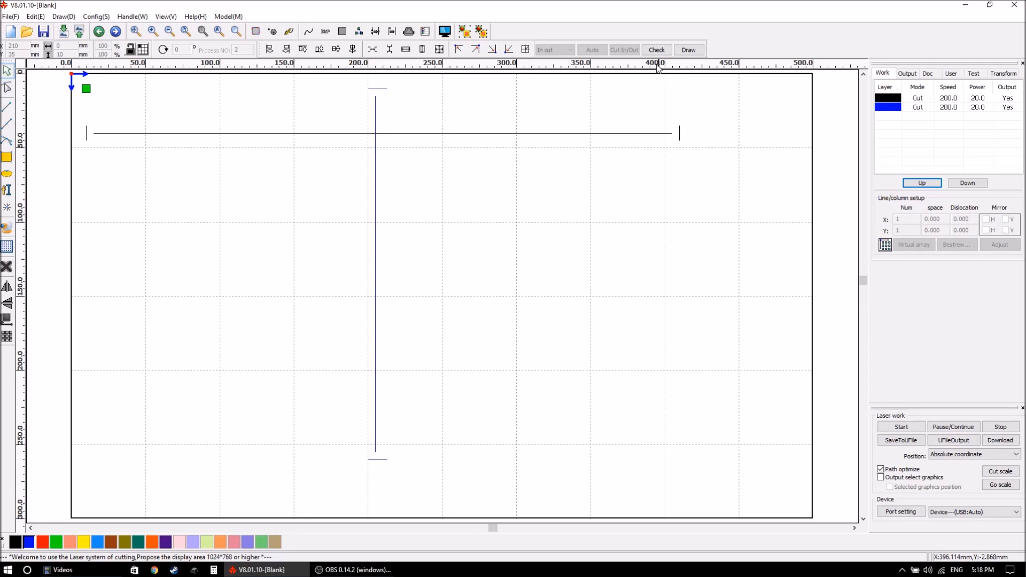
mouse_move(558, 282)
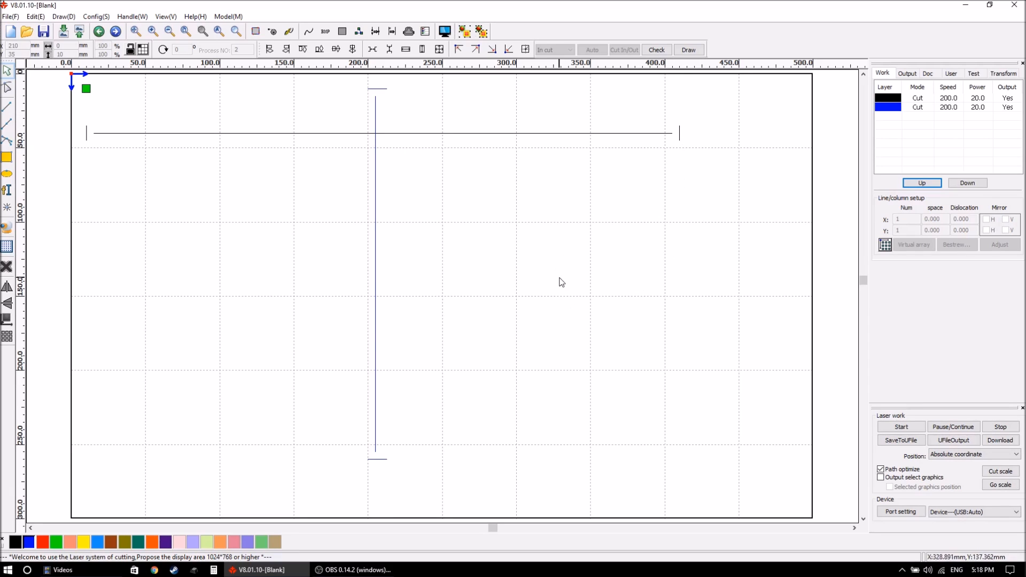
mouse_move(366, 90)
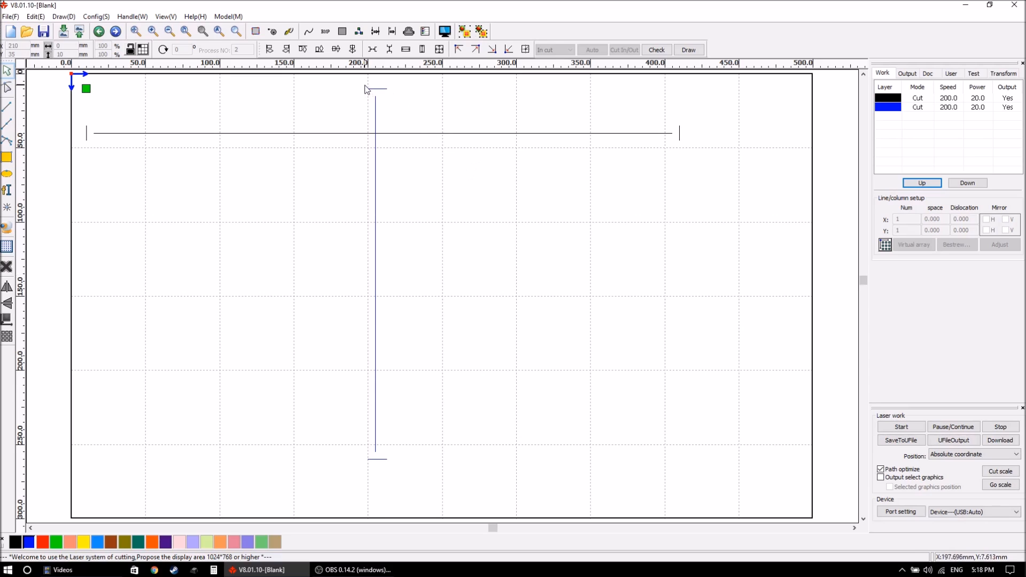
mouse_move(356, 481)
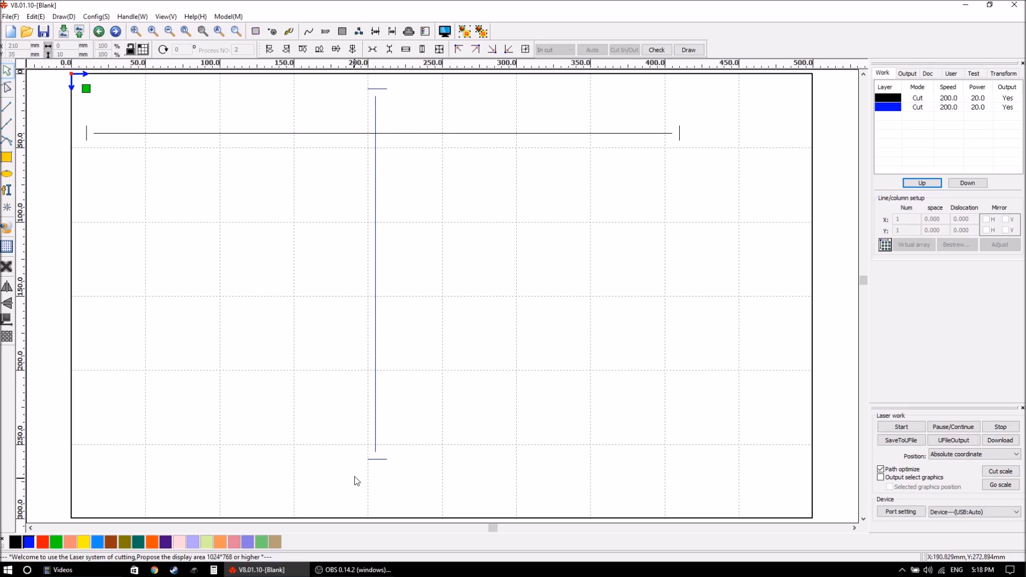
mouse_move(391, 466)
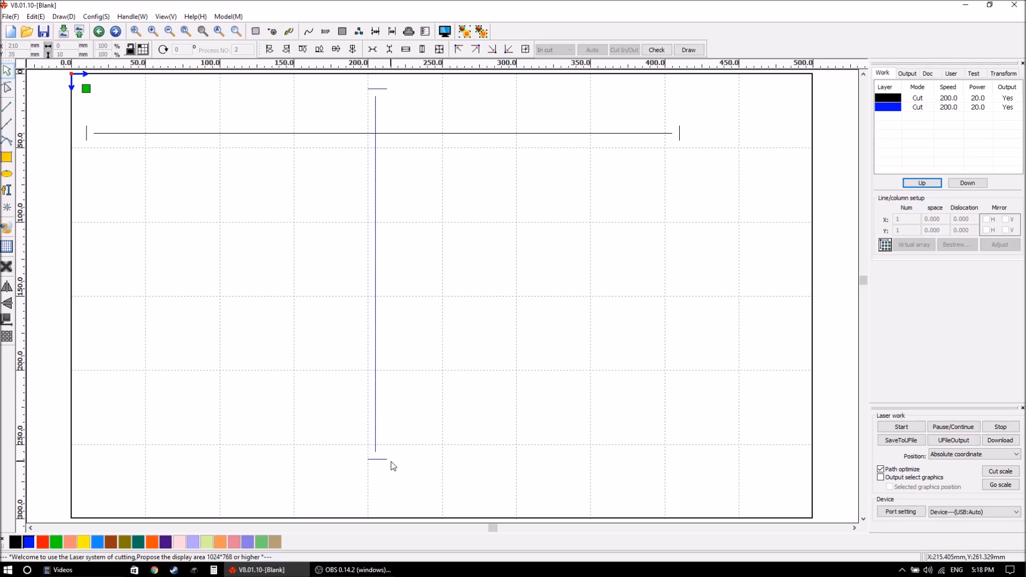
mouse_move(388, 222)
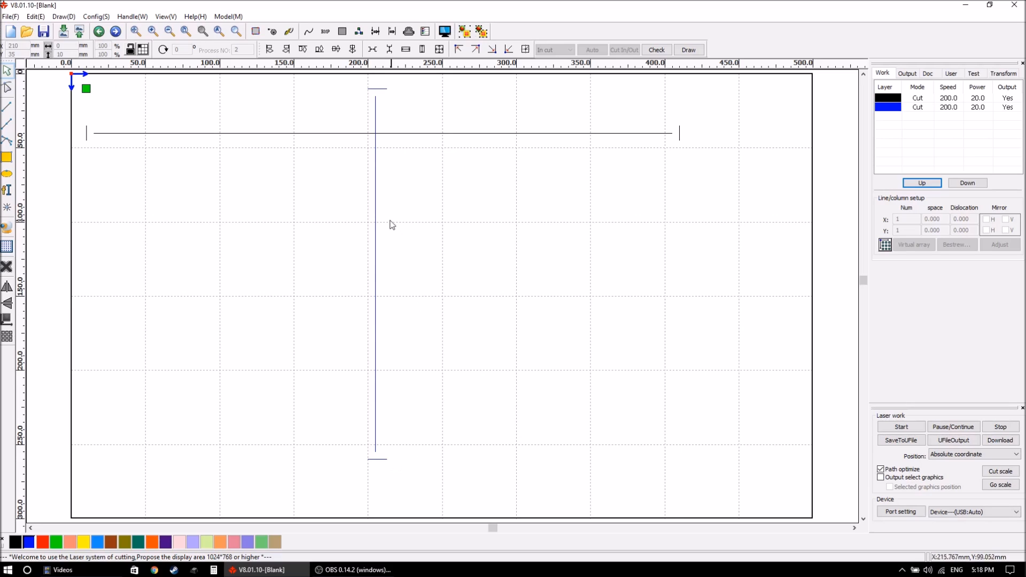
mouse_move(77, 83)
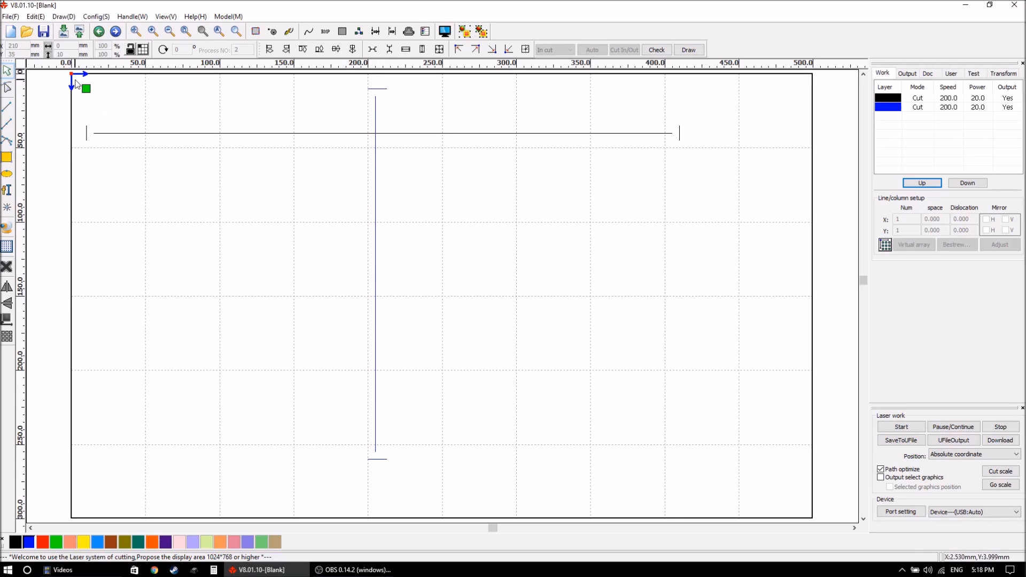
mouse_move(748, 105)
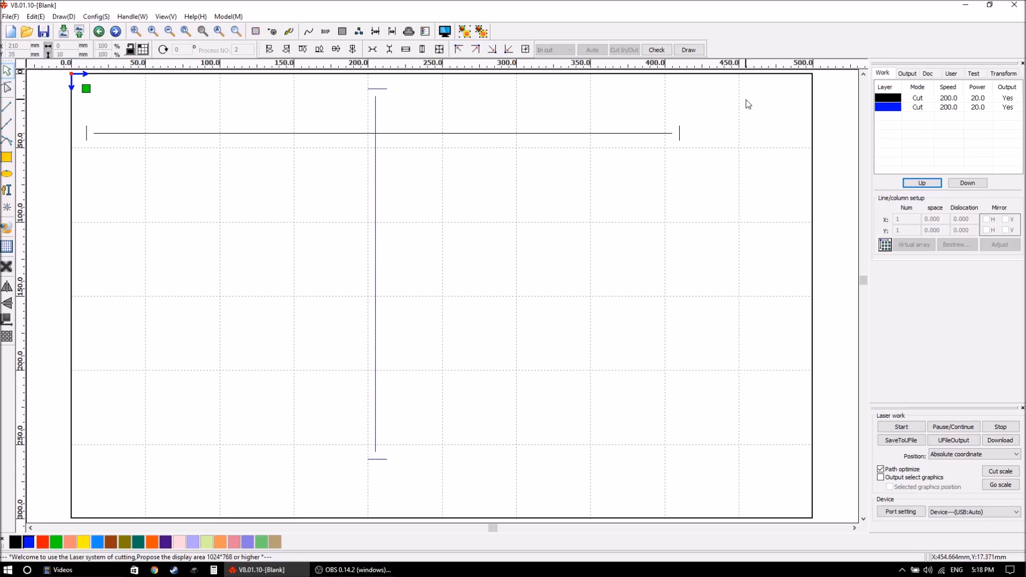
mouse_move(742, 104)
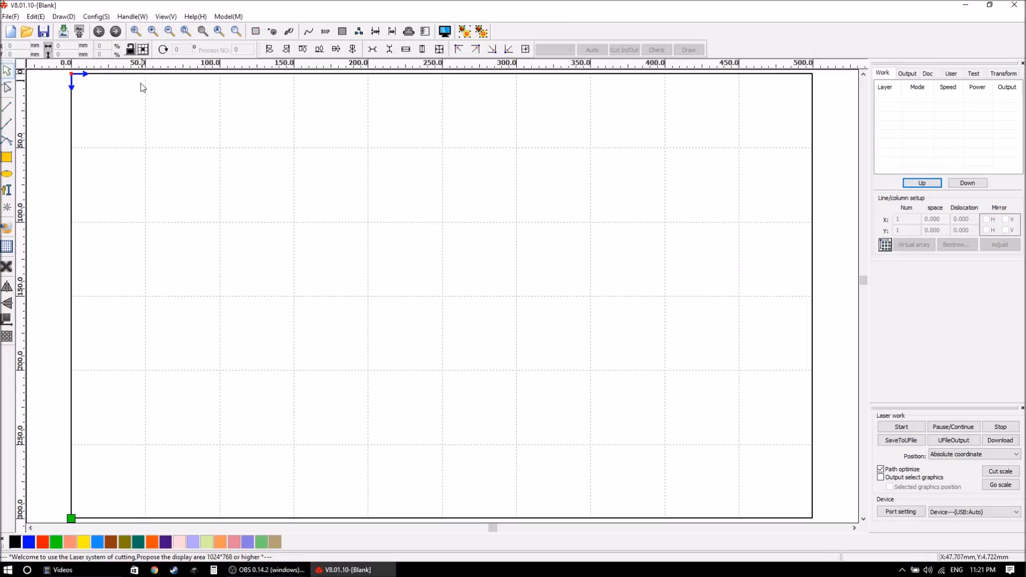
click(10, 16)
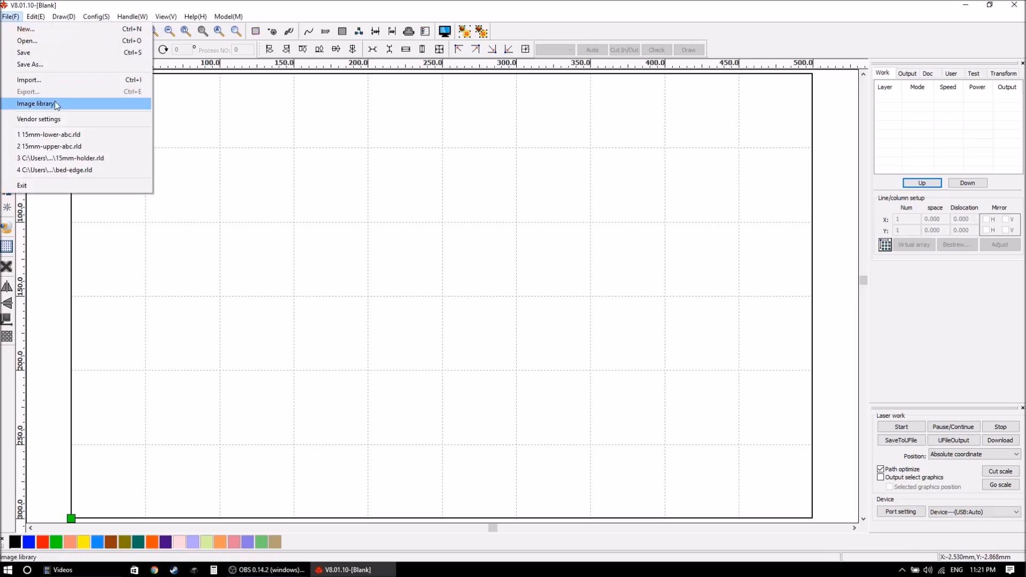
click(39, 119)
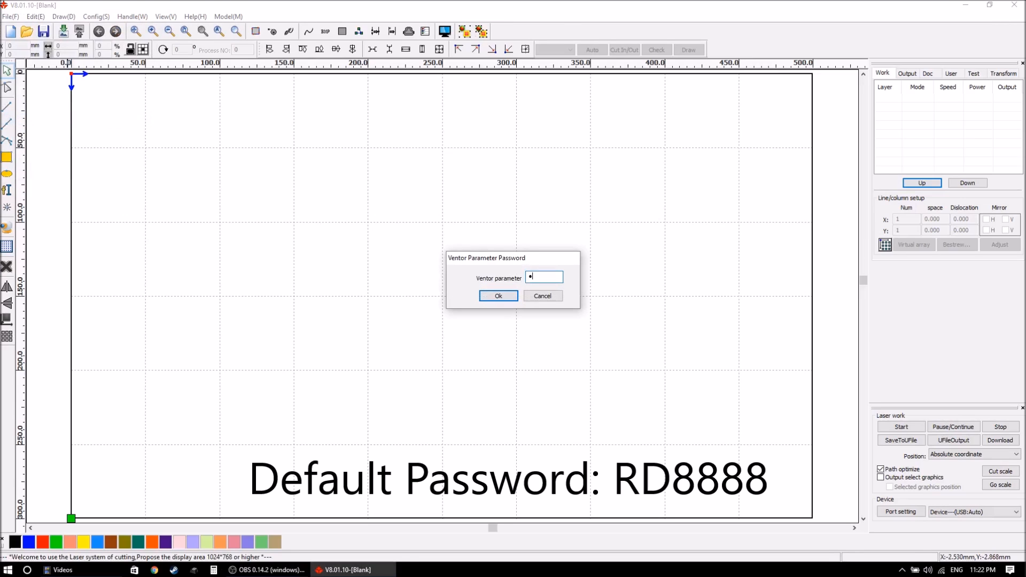
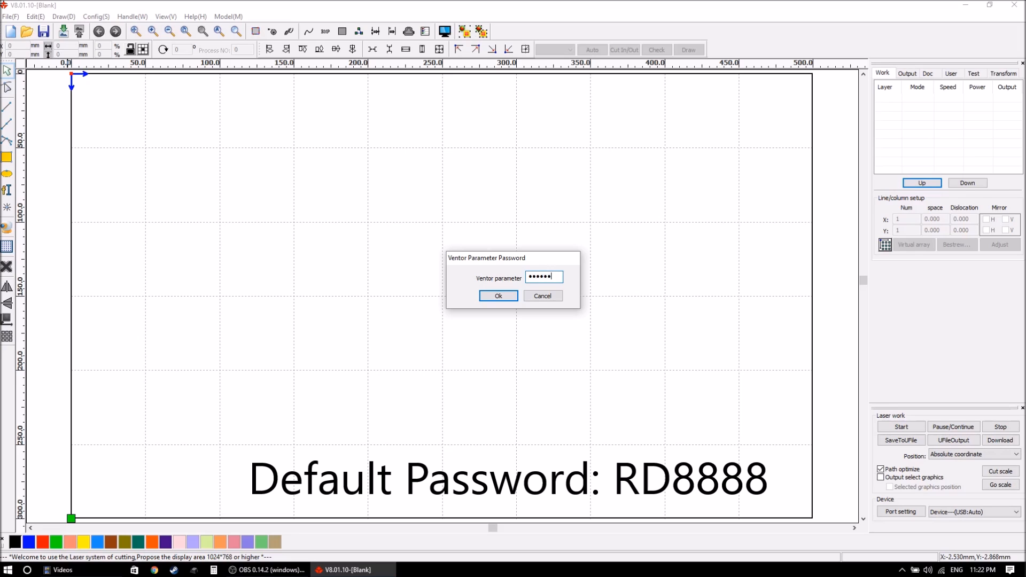
click(499, 295)
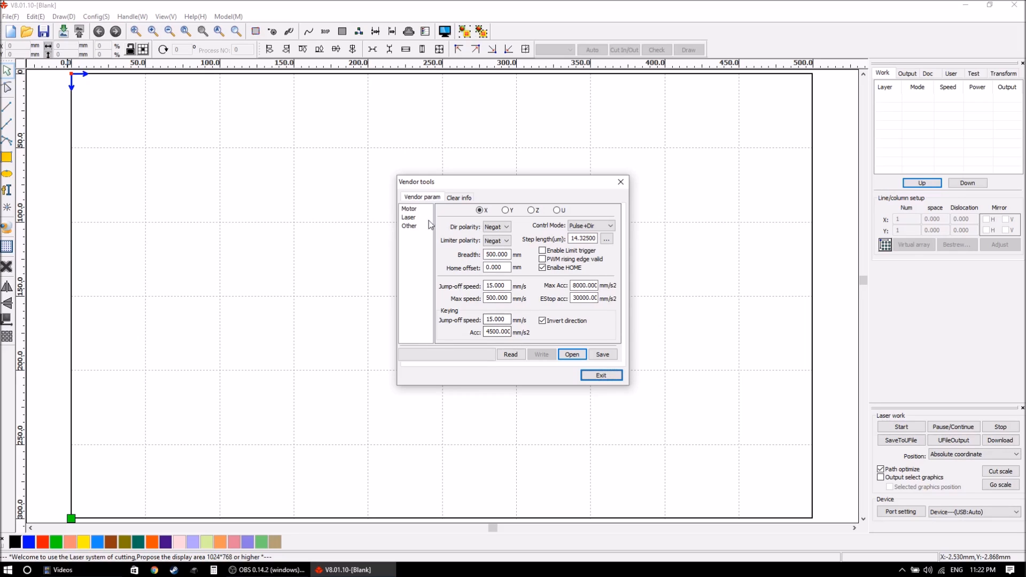
Read the current X-axis motor parameters from the laser controller
click(511, 354)
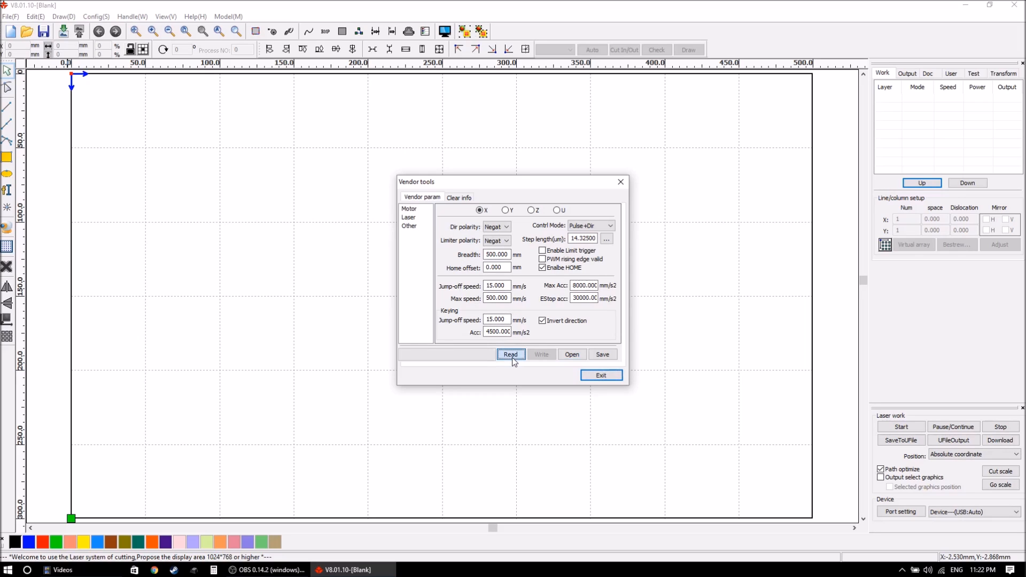
click(511, 354)
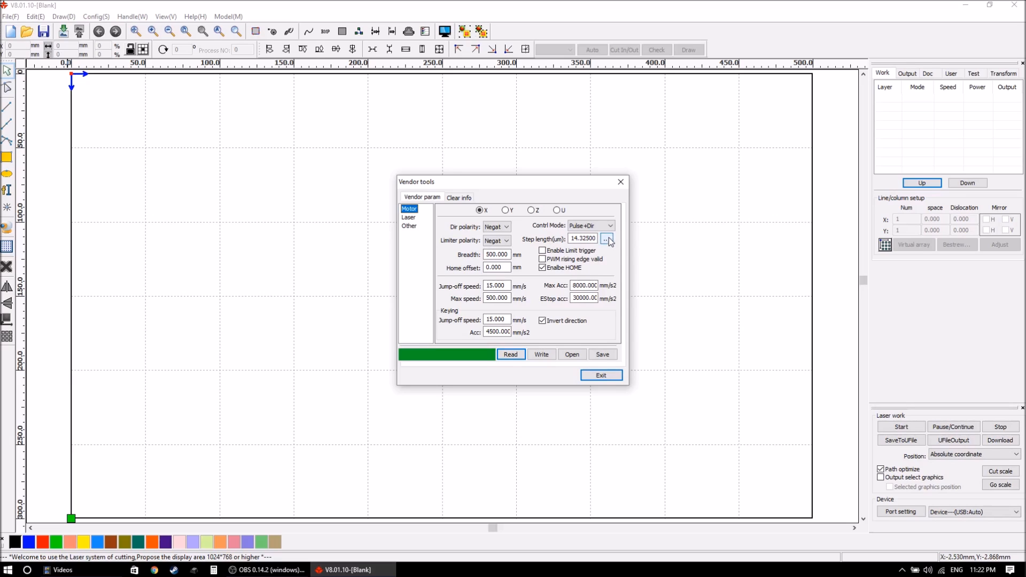
Recalculate X step length to 14.37872 from graph length 400 and measured 401.5
click(607, 239)
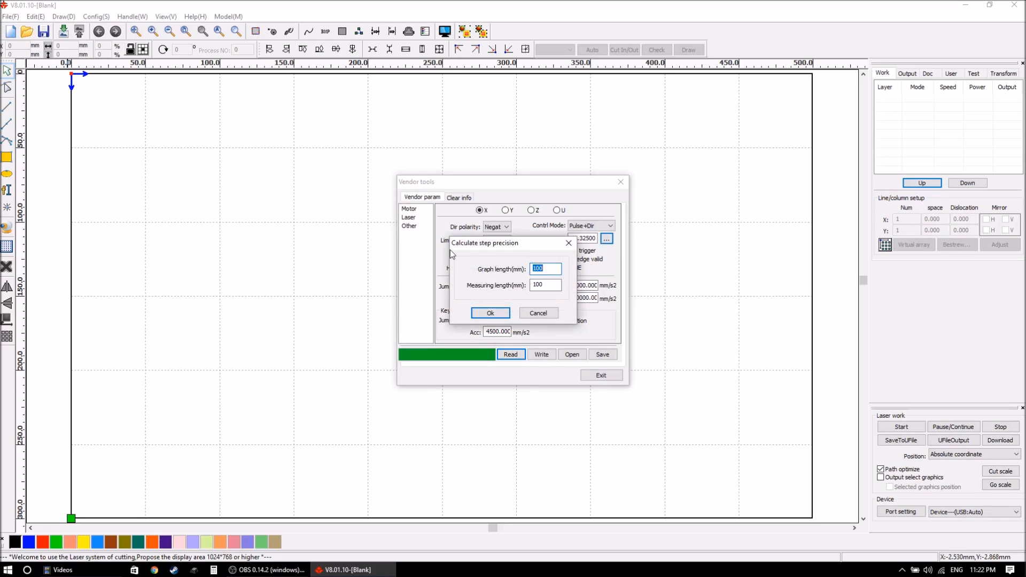
text(400)
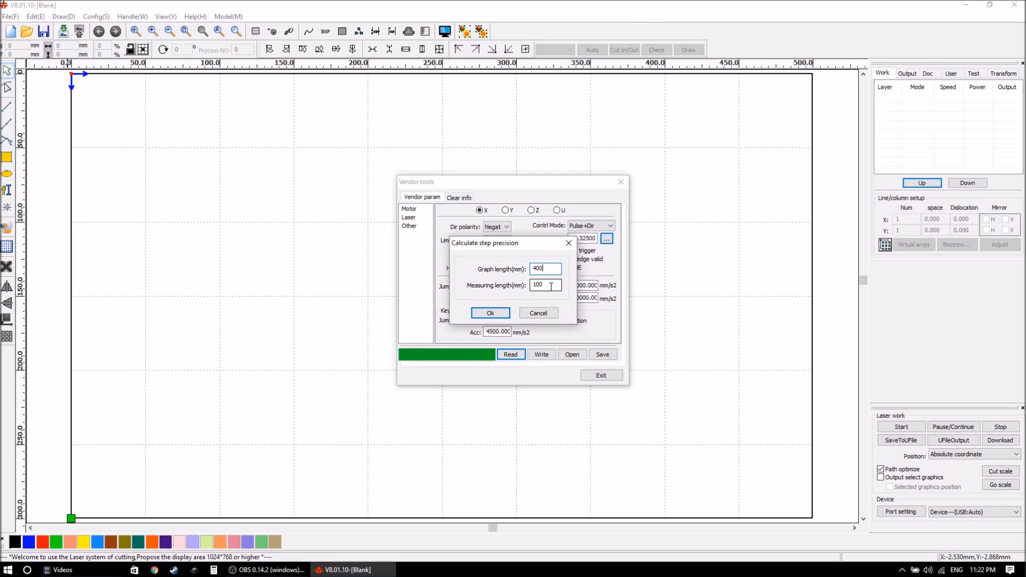
text(40)
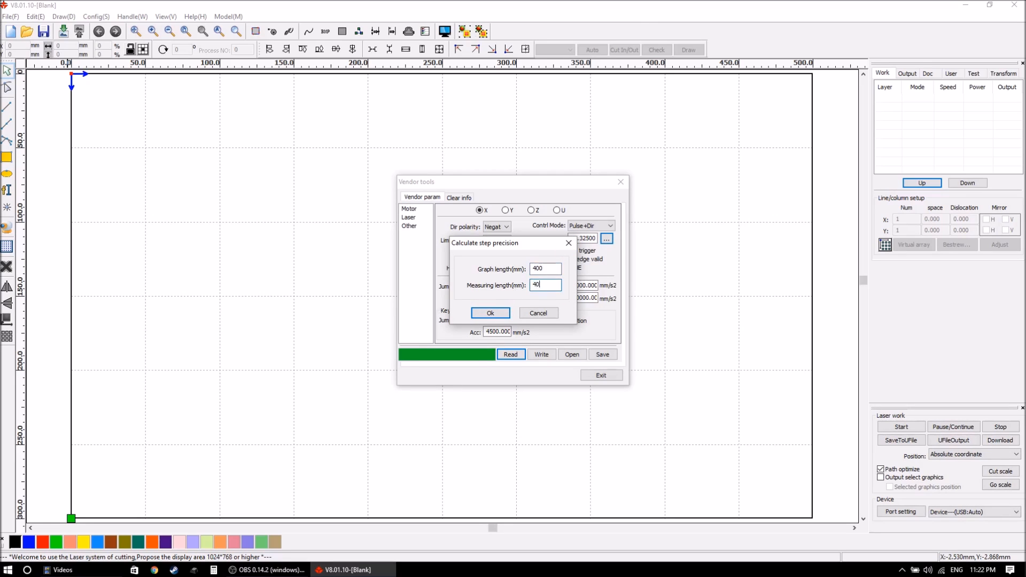
text(401.5)
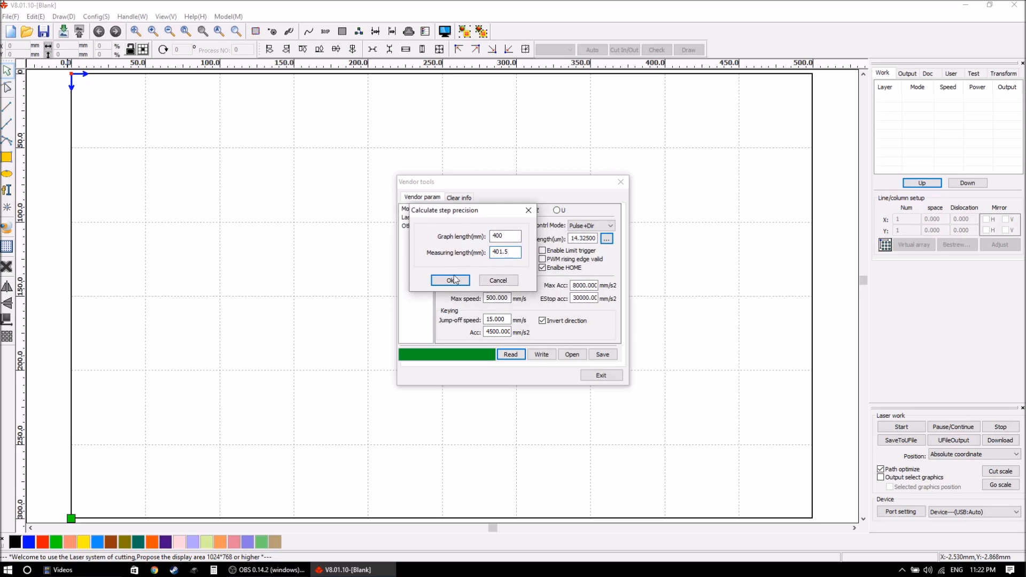
click(449, 280)
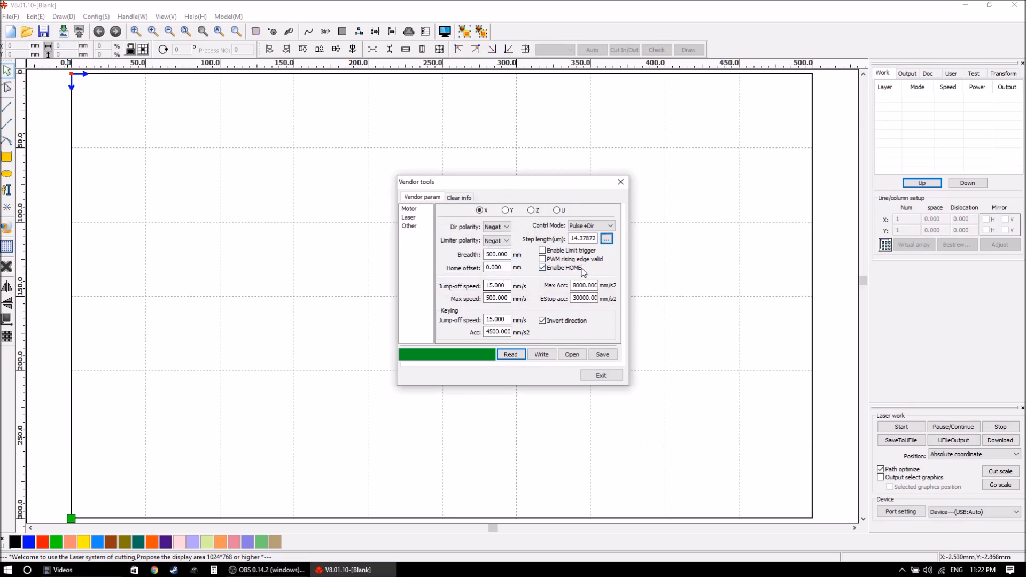
click(542, 267)
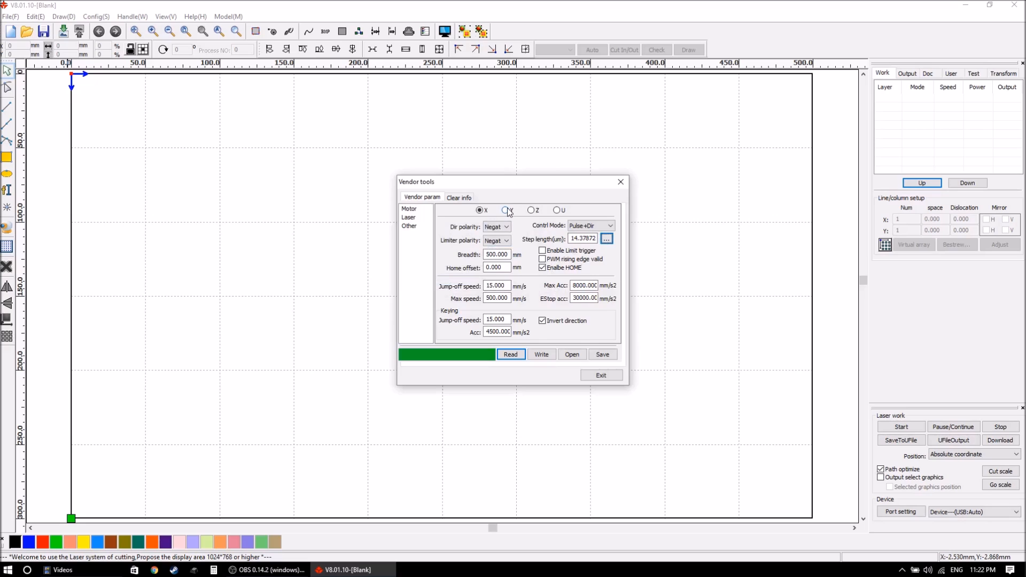
Recalculate Y step length to 14.42527 from 250 versus 251.75 and write parameters to the controller
click(506, 209)
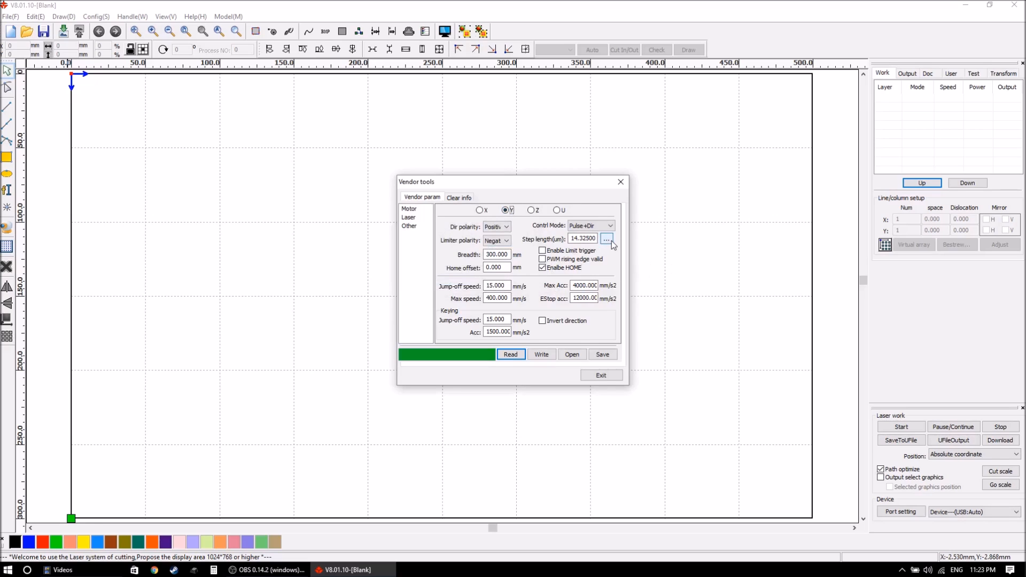
click(606, 239)
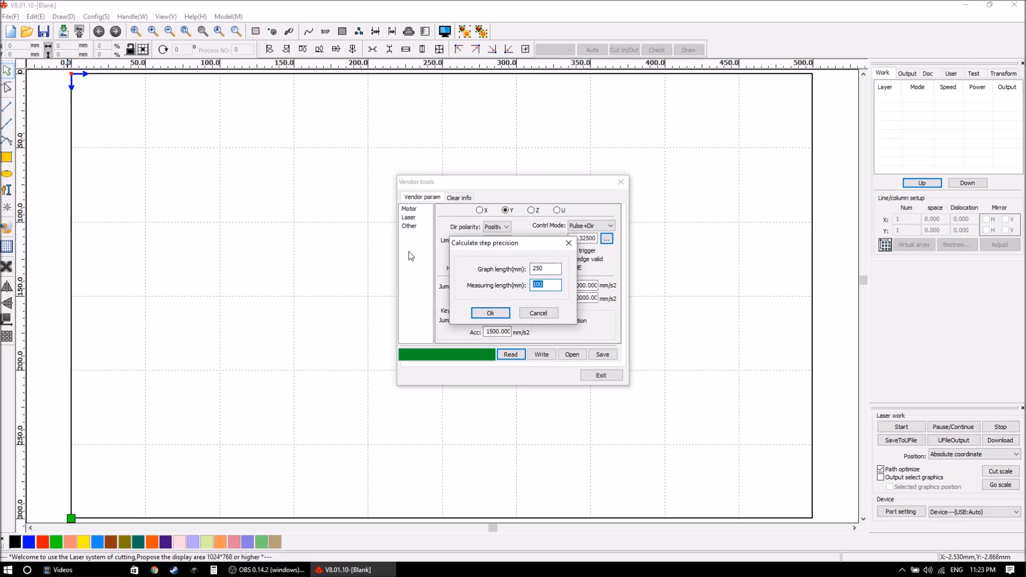
text(251.75)
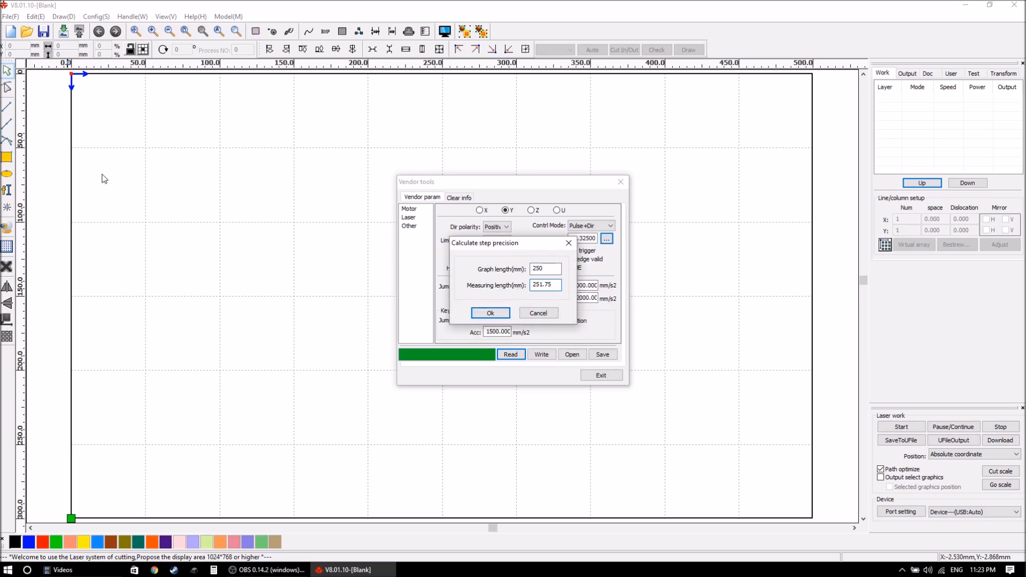
click(489, 312)
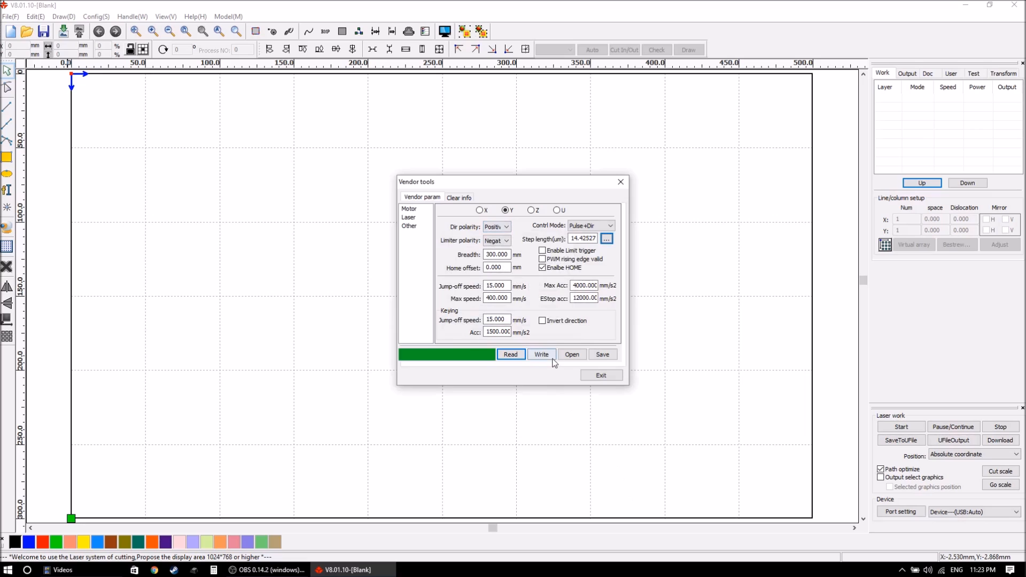
click(541, 354)
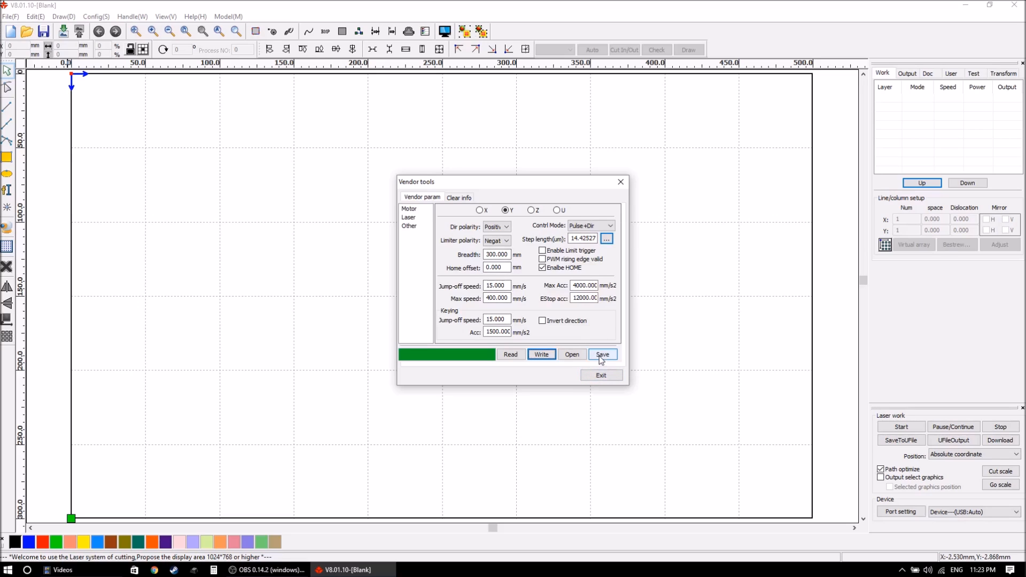
Save the vendor settings as calibrated-xy.RDVSet and exit Vendor tools
click(603, 353)
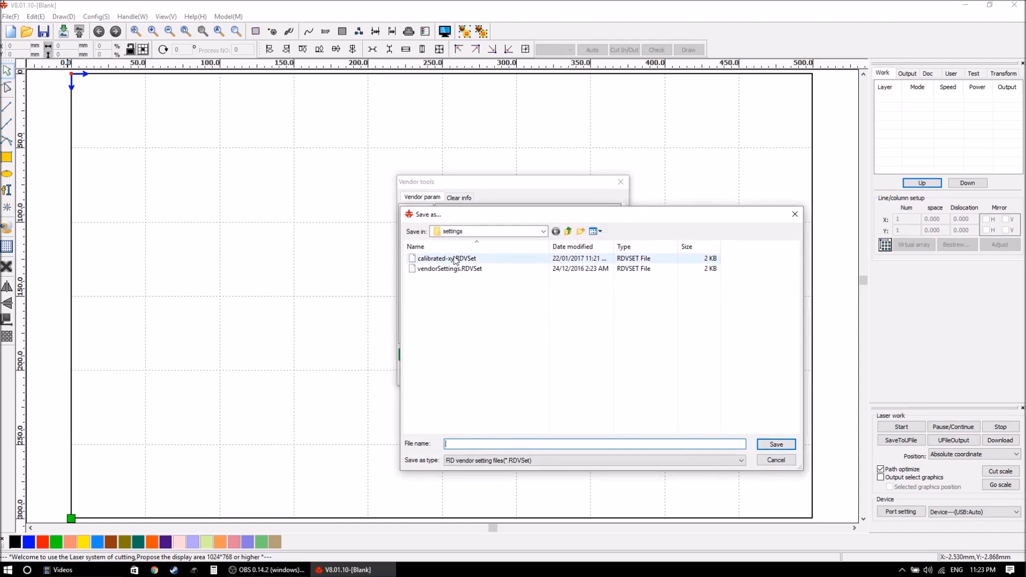
click(445, 258)
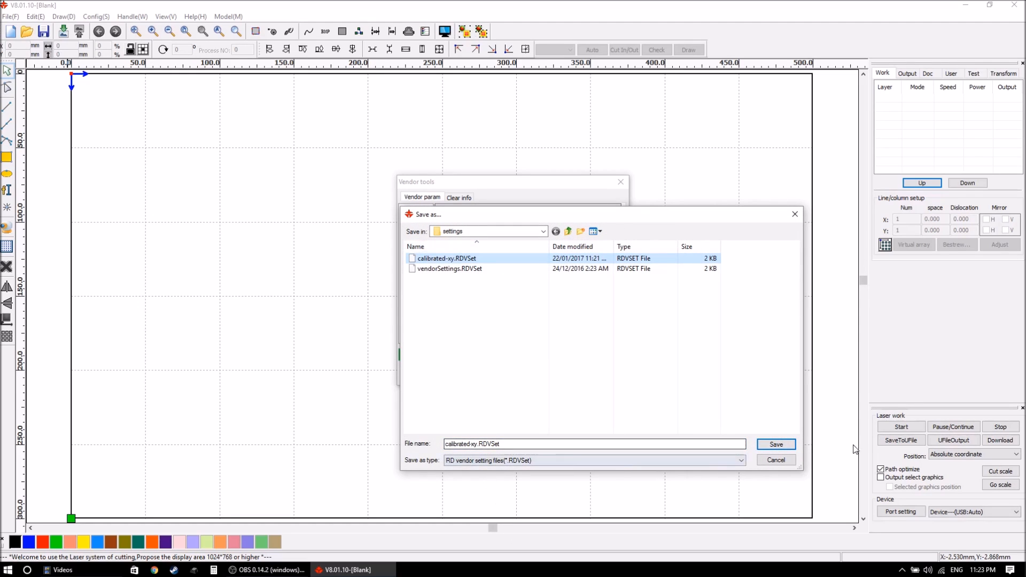
click(776, 444)
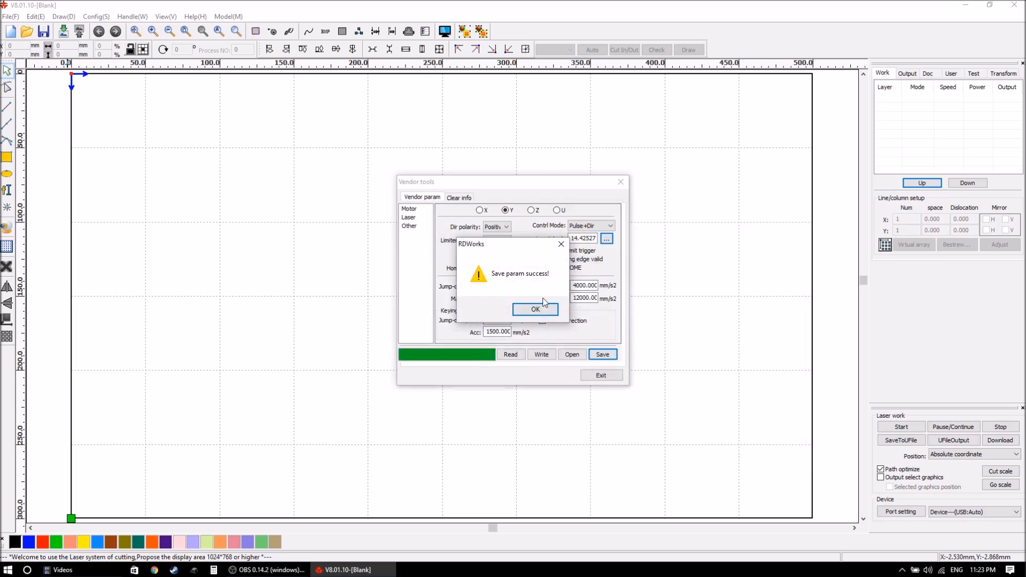
click(534, 310)
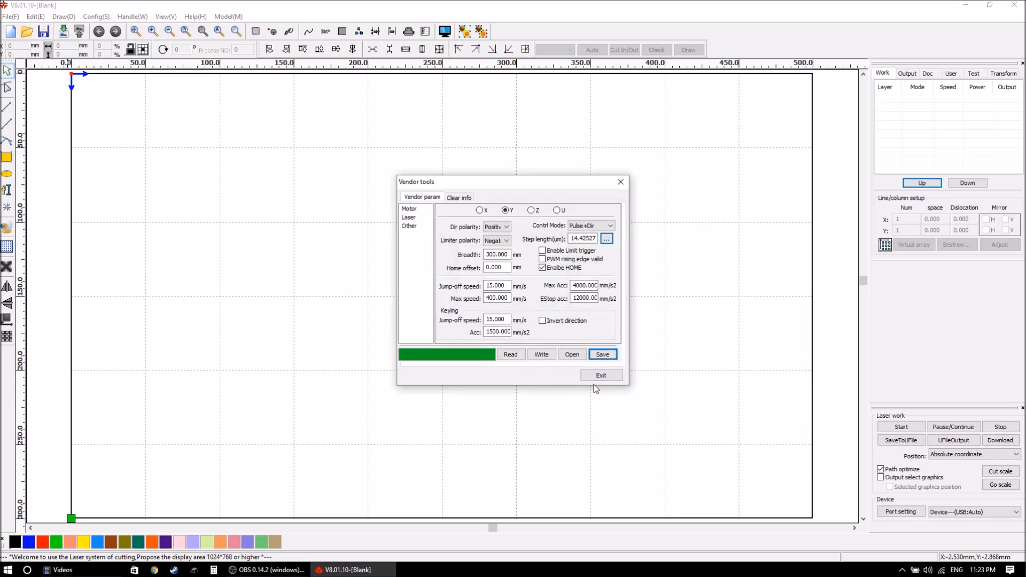
click(601, 375)
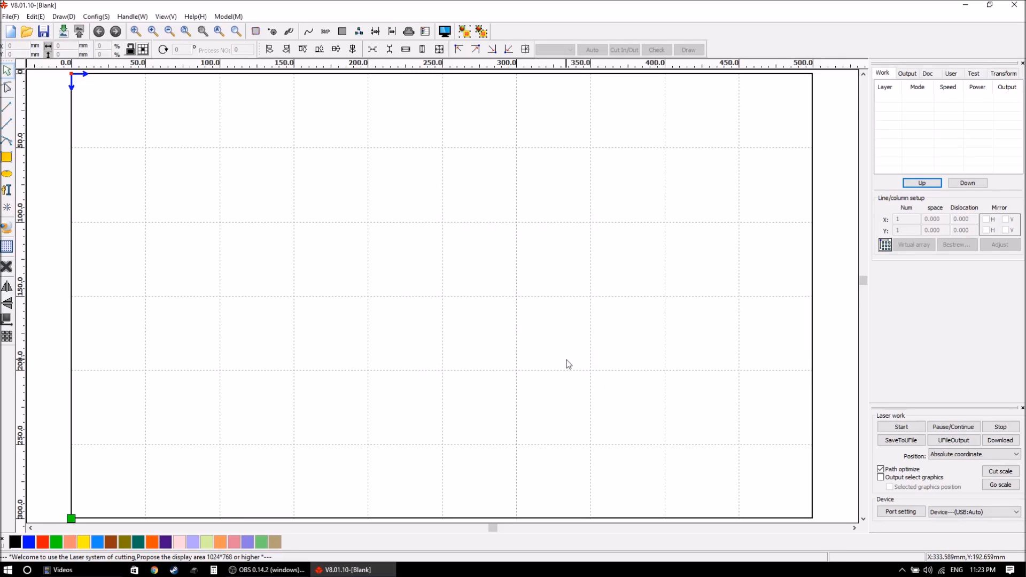